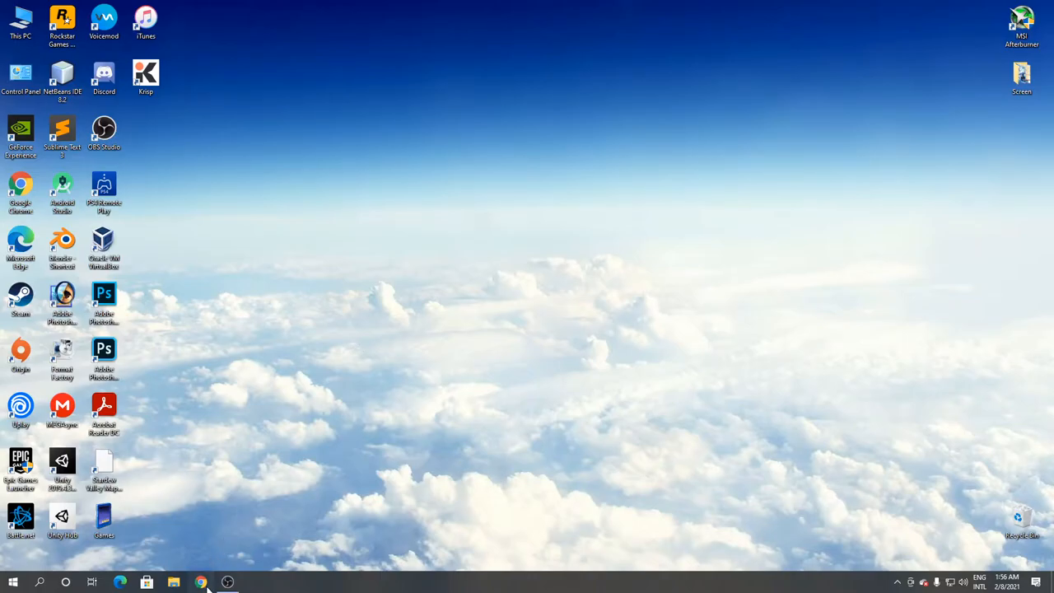
Step: Launch Google Chrome and run a Google search for 'filehippo'
left_click(201, 583)
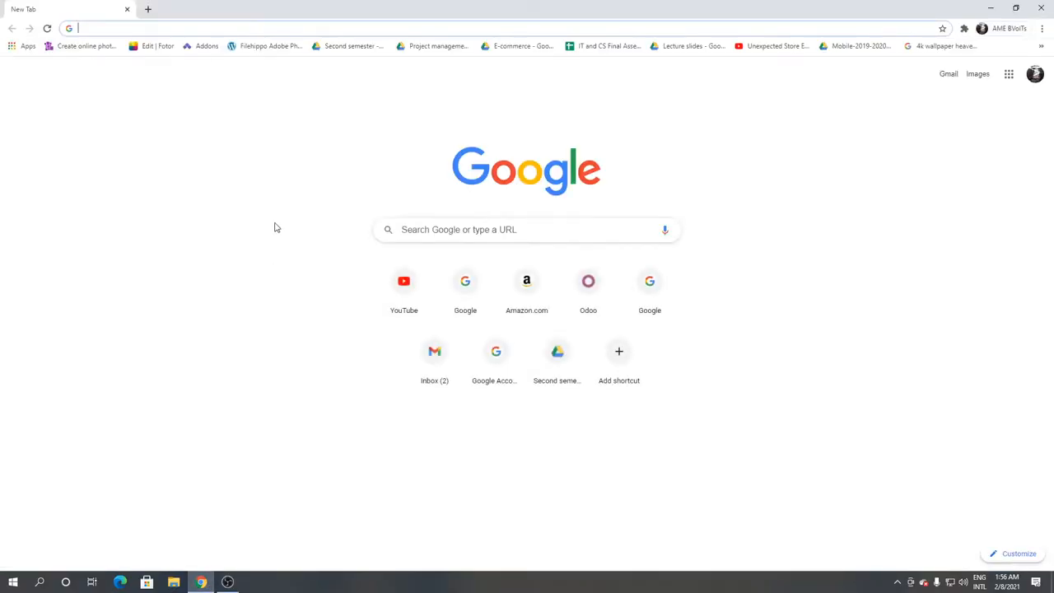
type("filehippo")
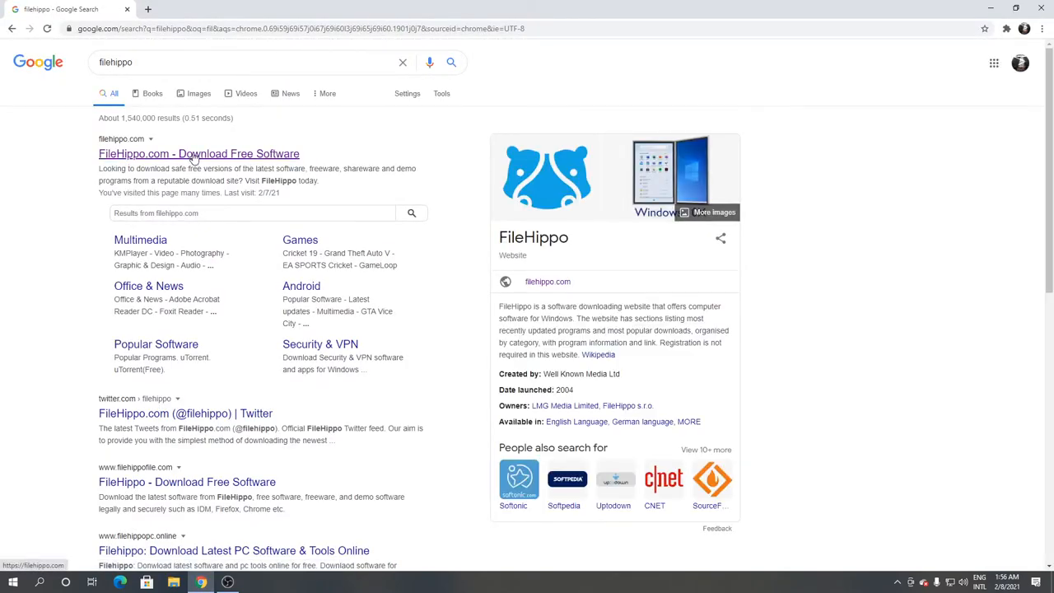
Step: Go to FileHippo.com from the results and search the site for 'torch browser'
left_click(198, 155)
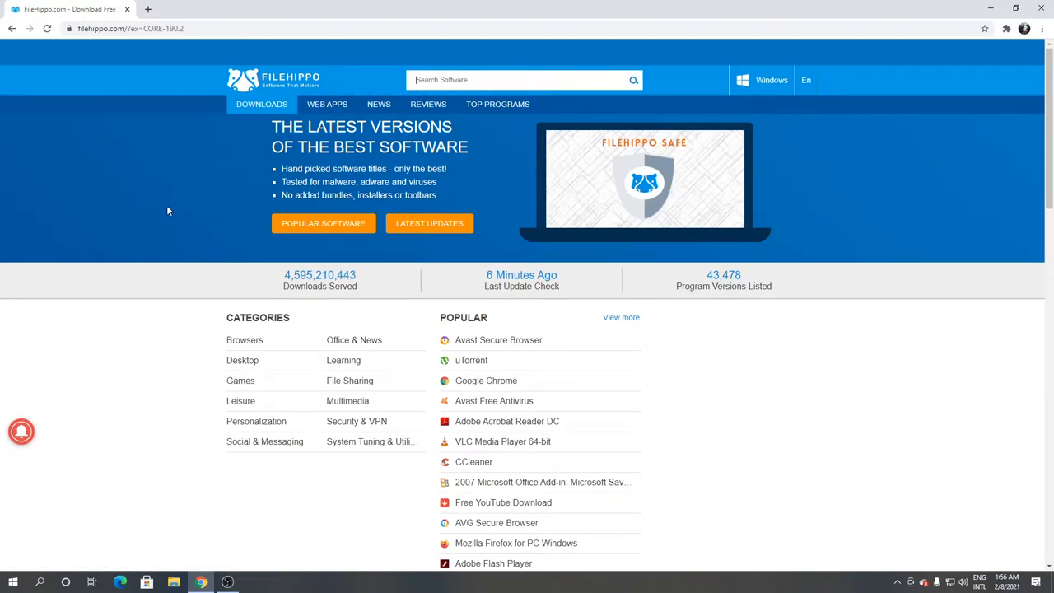
type("to")
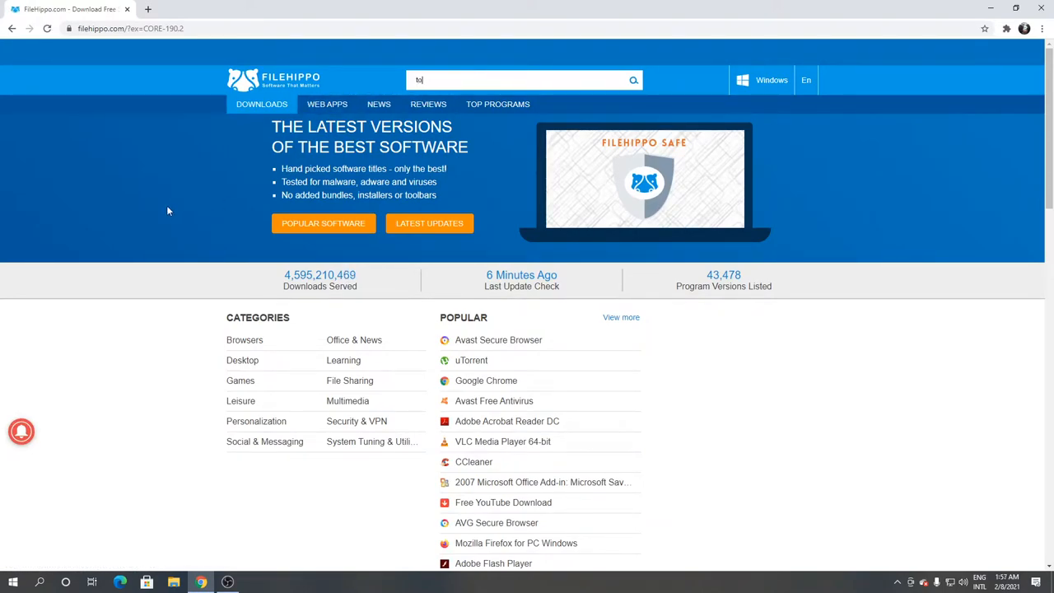
type("torch br")
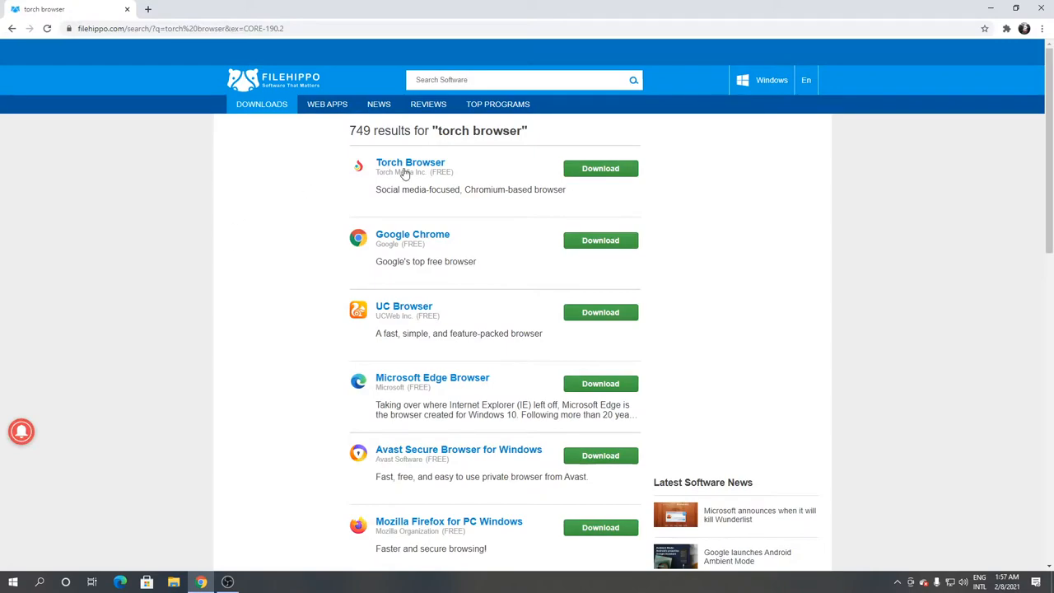
mouse_move(599, 168)
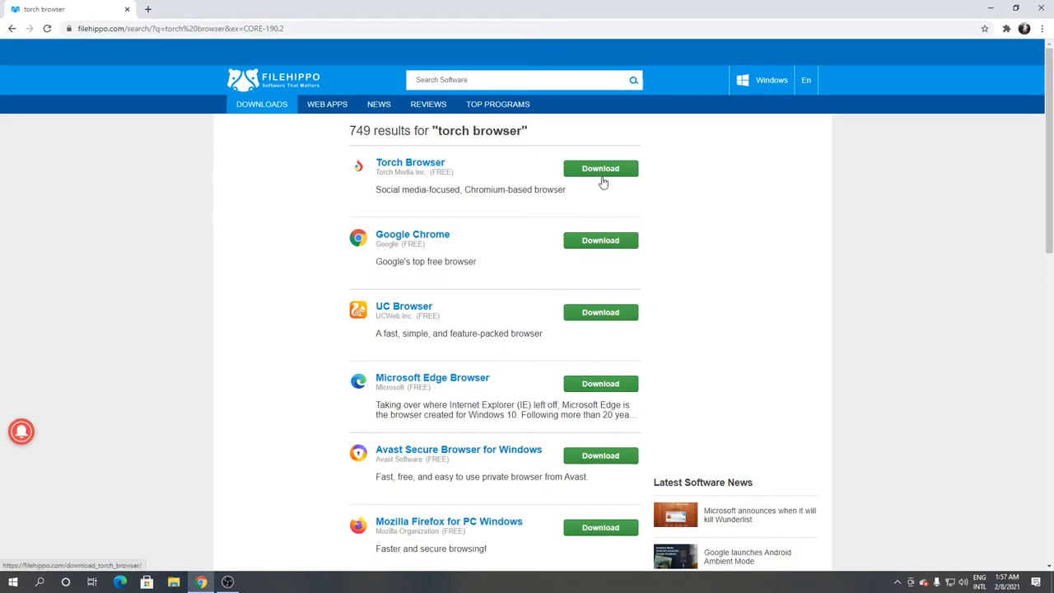
Step: Download the latest Torch Browser version and run the TorchSetupFull installer
left_click(600, 168)
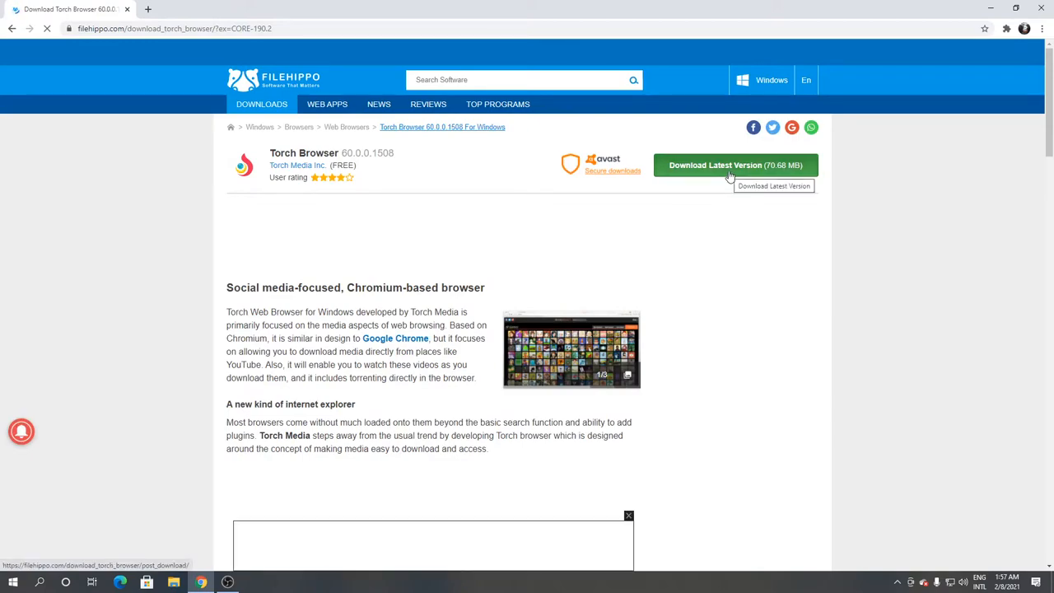
left_click(734, 165)
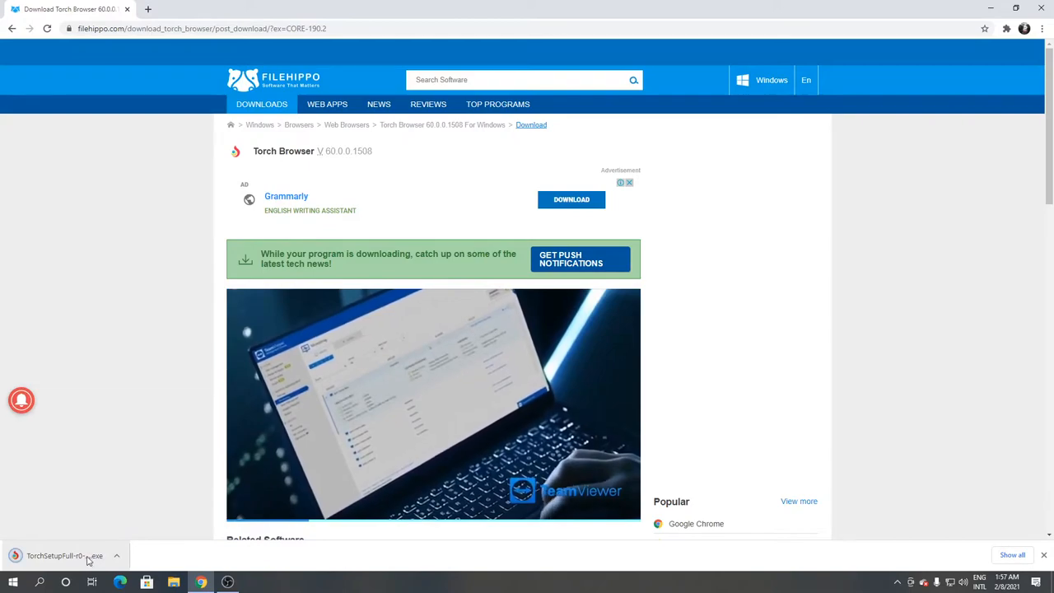
left_click(65, 555)
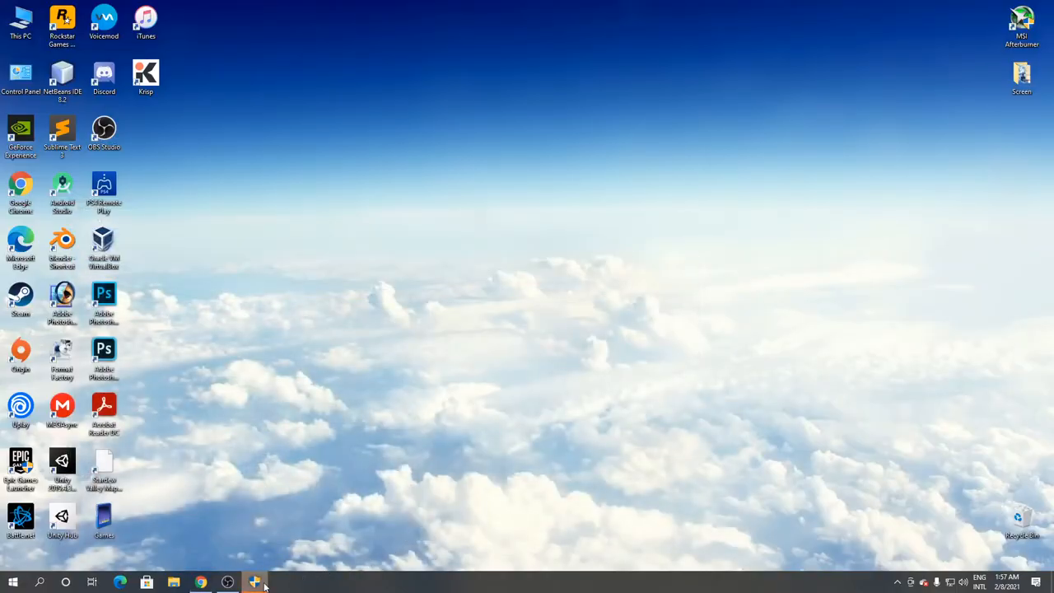
Step: Clear 'Set Torch as your default browser' and start the installation
left_click(254, 583)
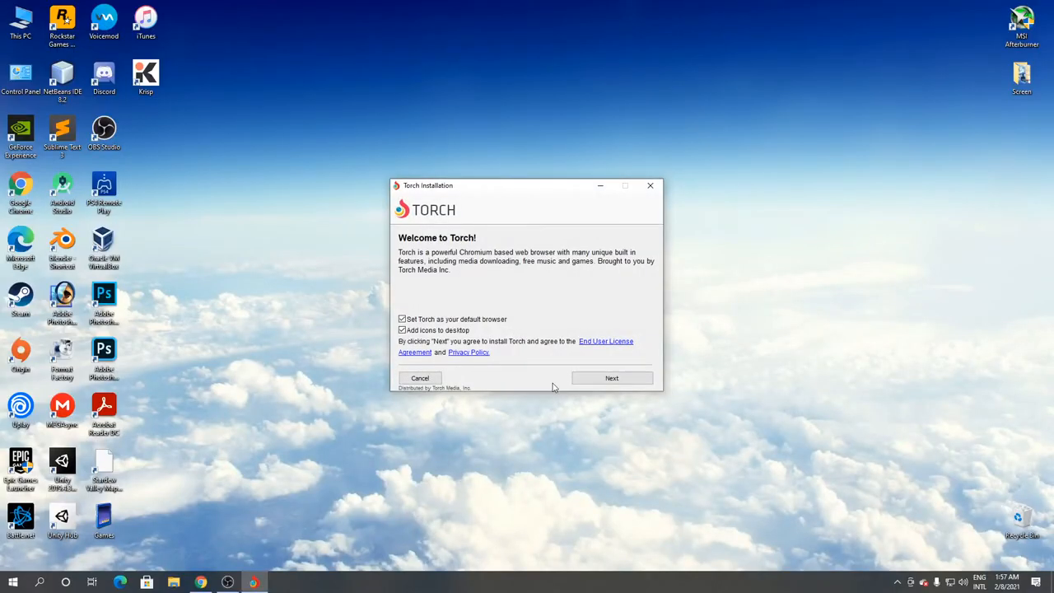
left_click(402, 319)
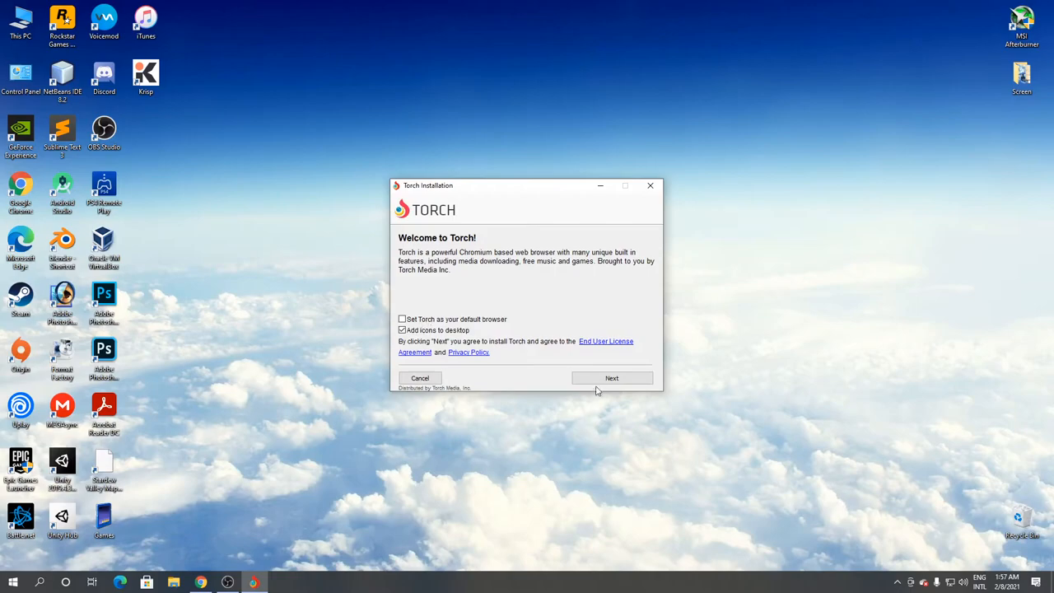
left_click(611, 377)
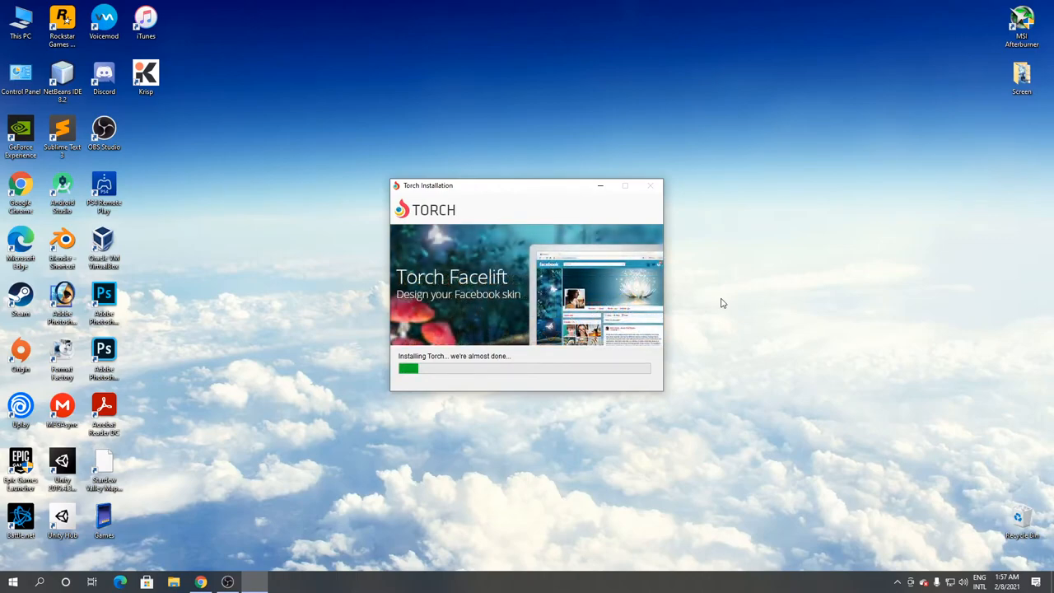
mouse_move(728, 298)
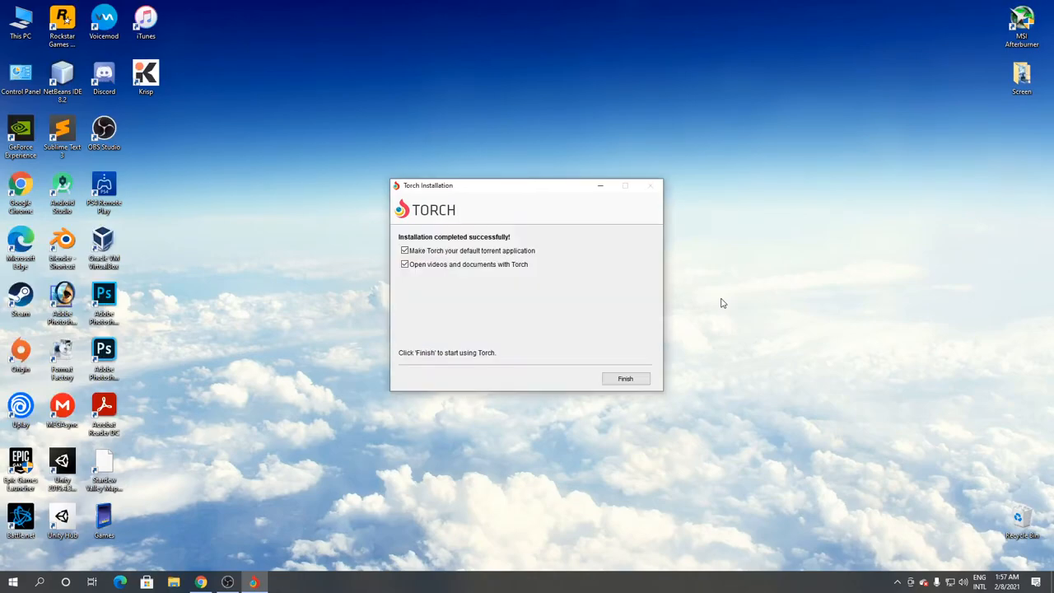
mouse_move(727, 257)
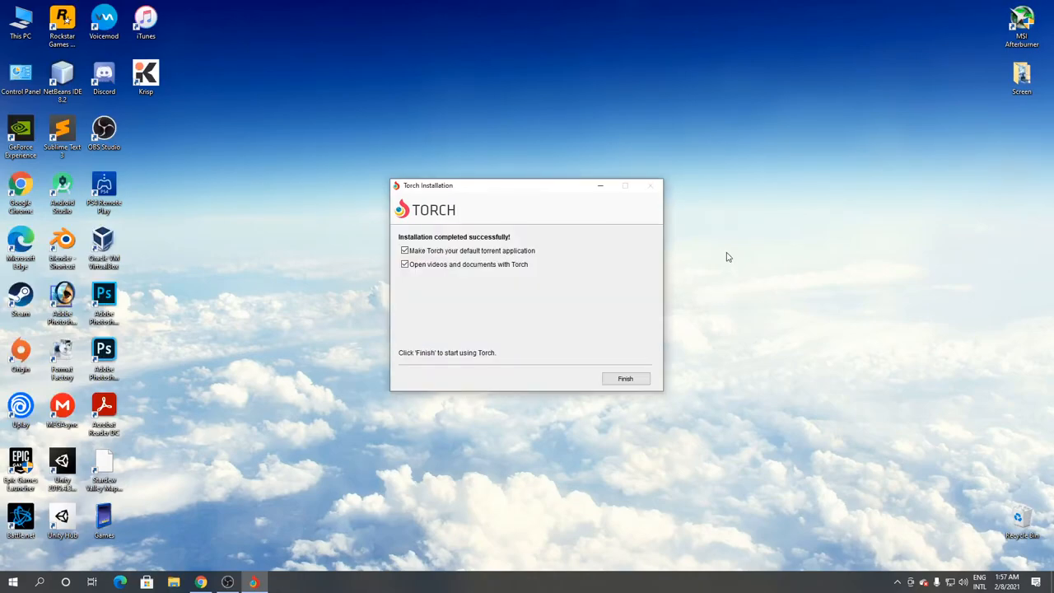
mouse_move(563, 285)
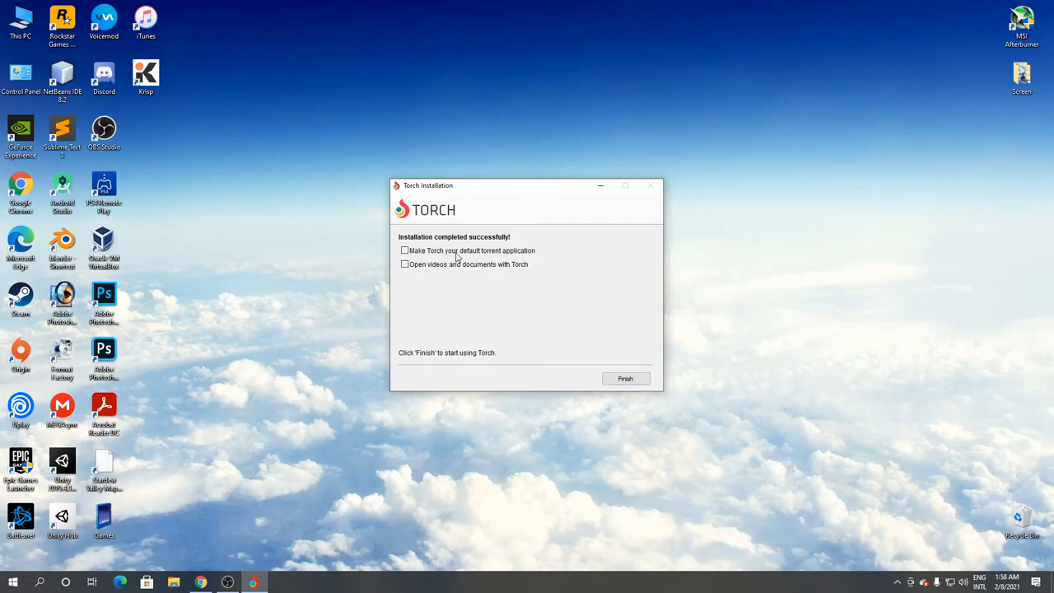
Step: Finish setup with the torrent-default and open-videos options cleared, launching Torch
left_click(625, 377)
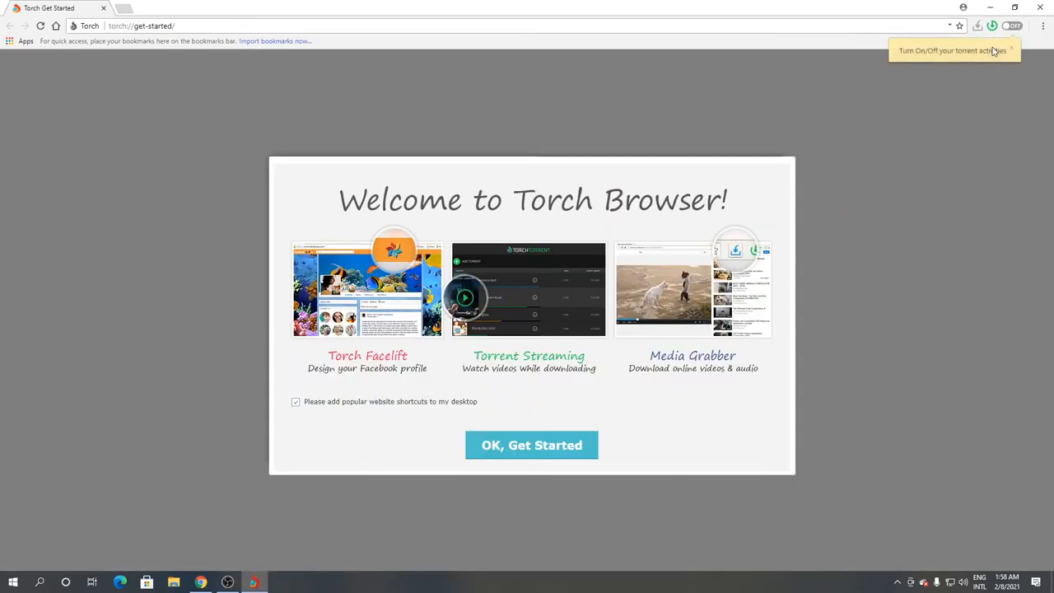
mouse_move(887, 194)
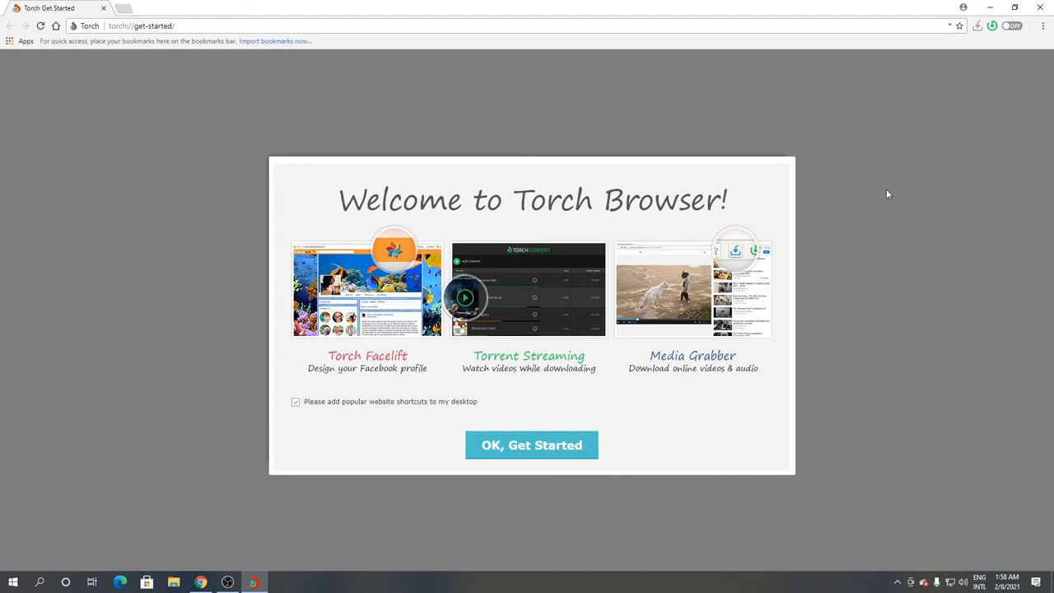
mouse_move(850, 198)
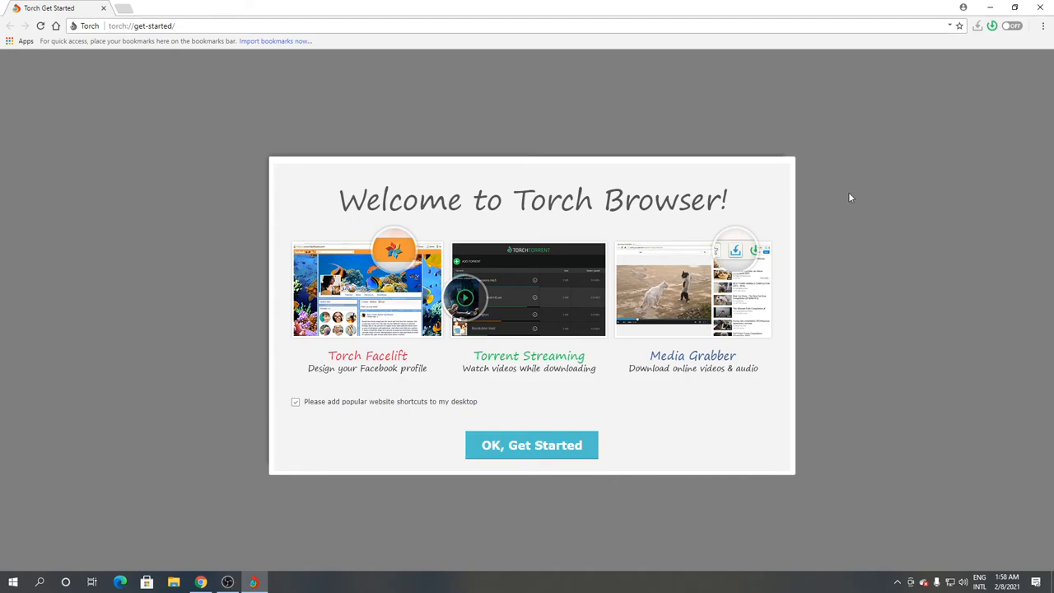